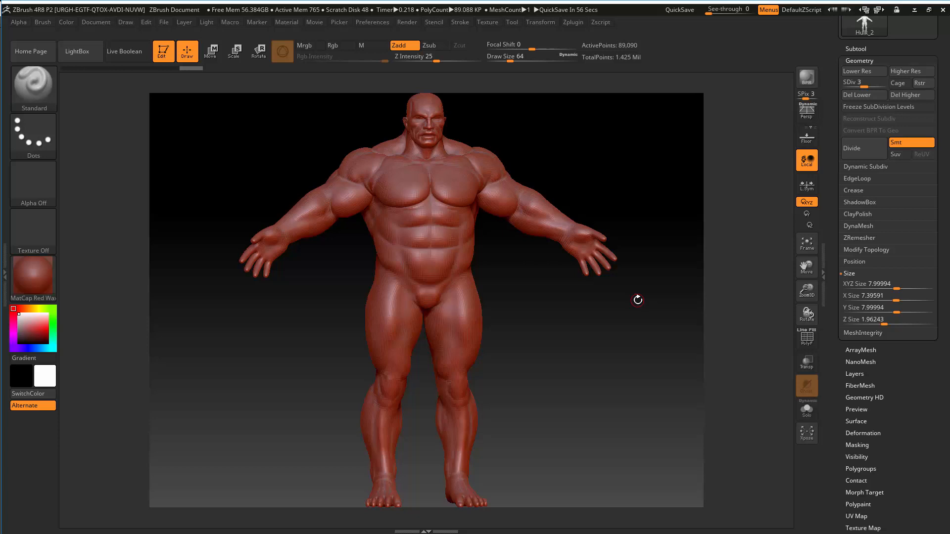
Review Hulk_2's Geometry size readouts (XYZ Size 7.99994), then show the Subtool palette.
left_click(882, 284)
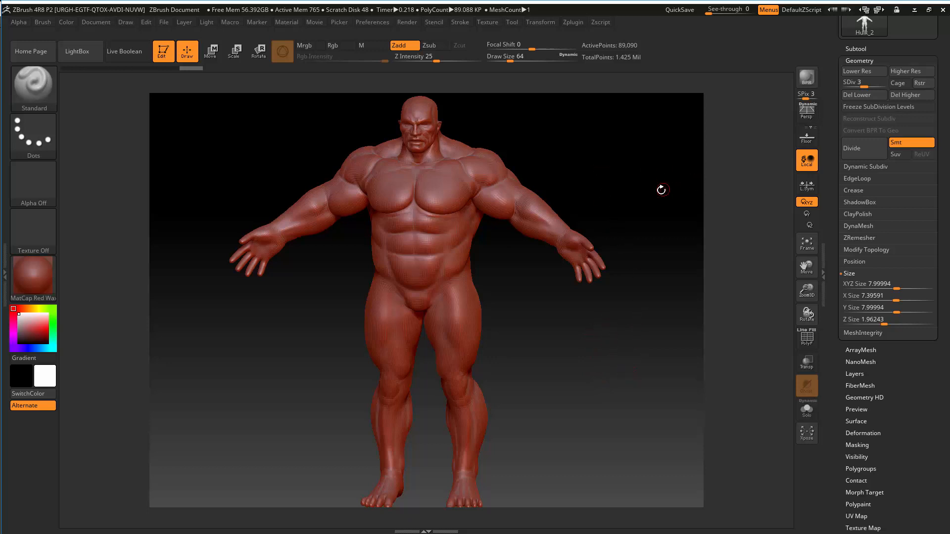
mouse_move(643, 172)
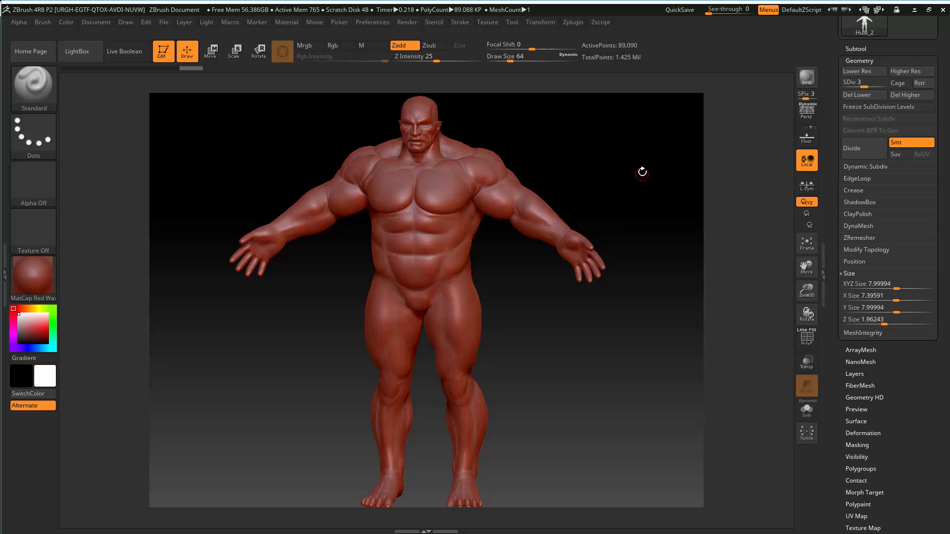
mouse_move(650, 237)
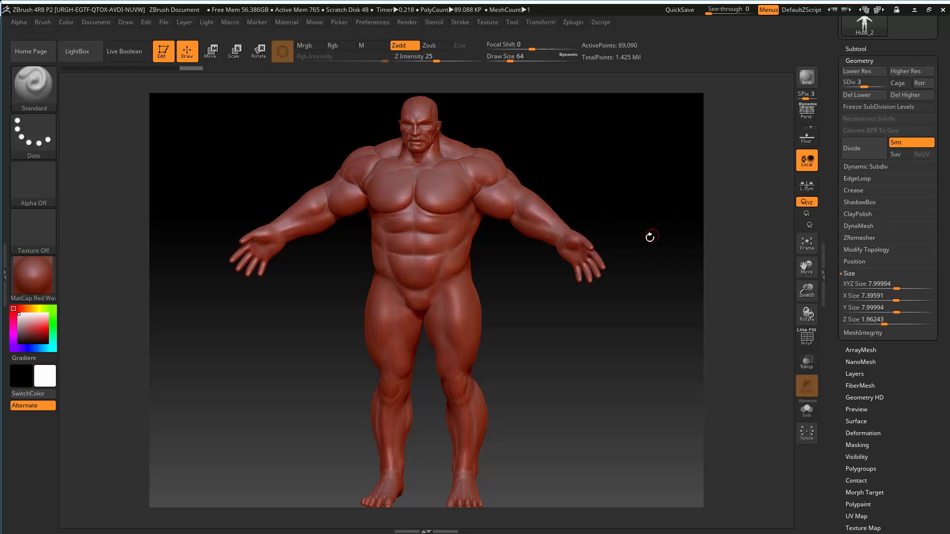
mouse_move(639, 330)
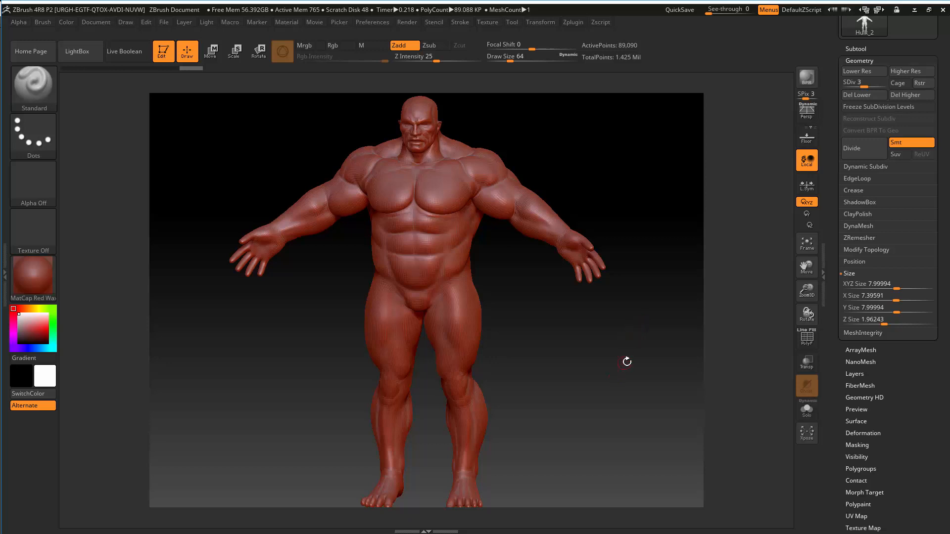
mouse_move(650, 364)
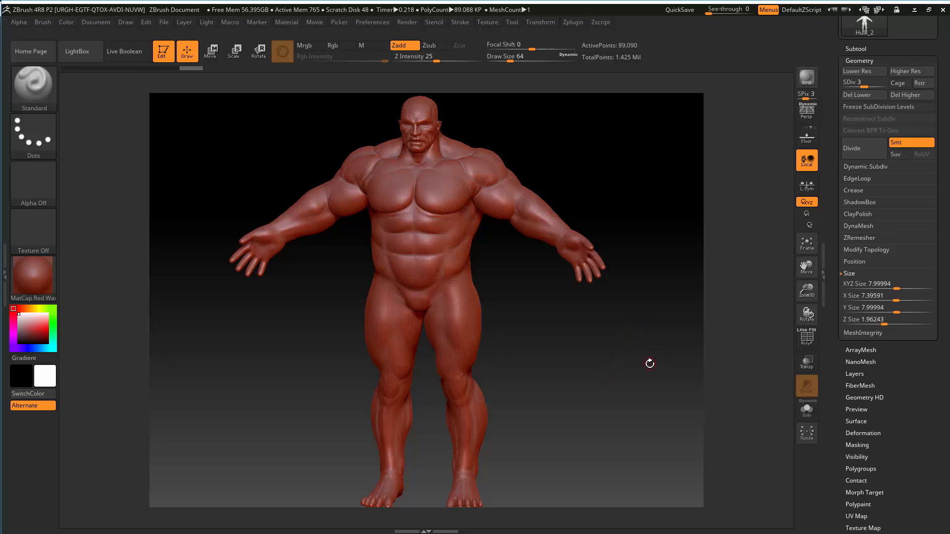
left_click(858, 225)
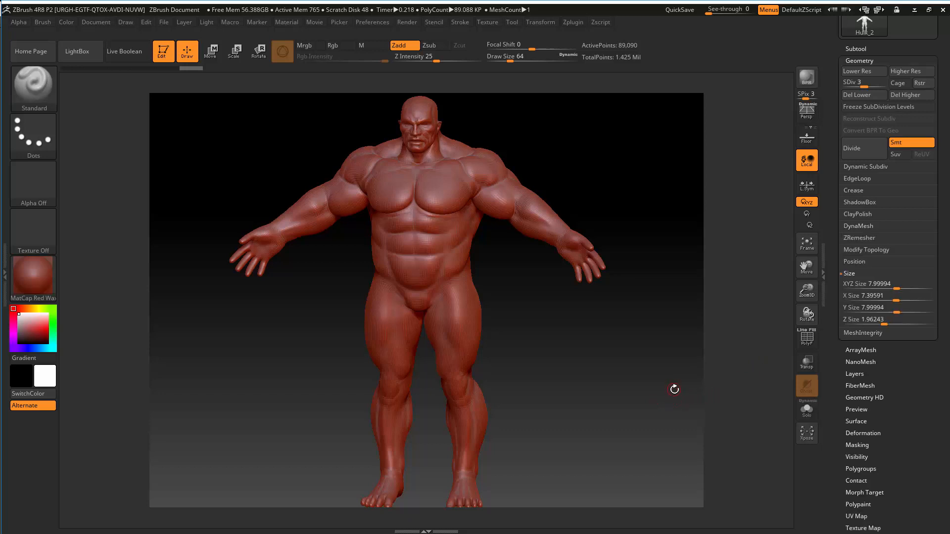
mouse_move(534, 378)
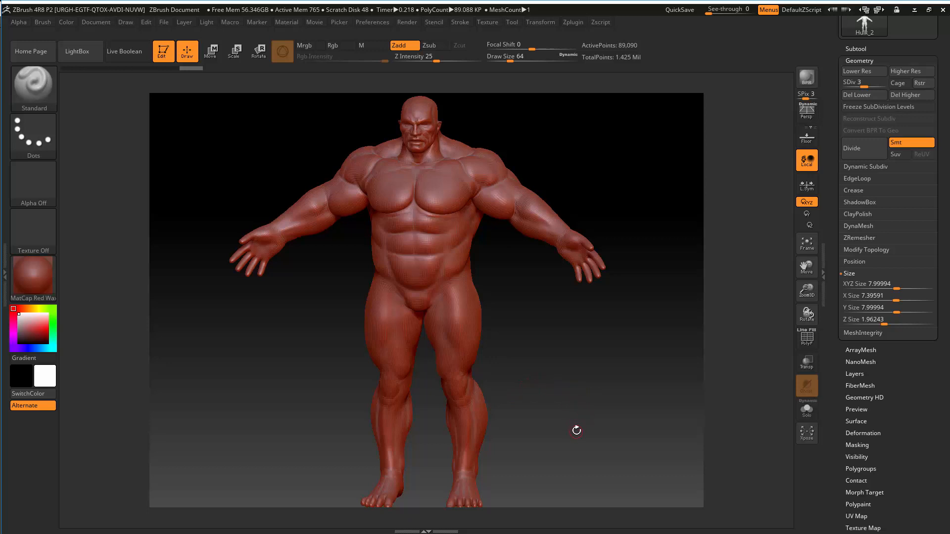
mouse_move(615, 380)
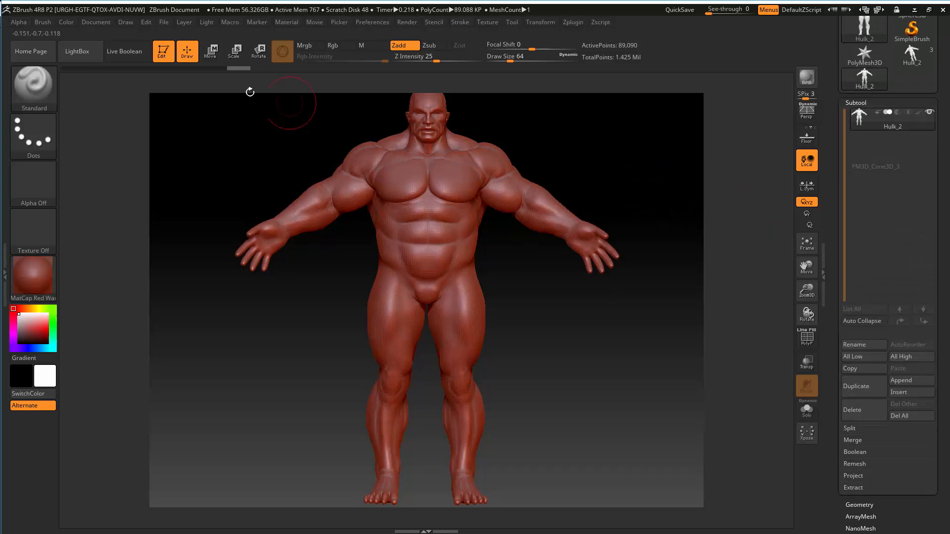
Toggle Move mode to show the Transpose gizmo, then return to Draw mode.
left_click(210, 51)
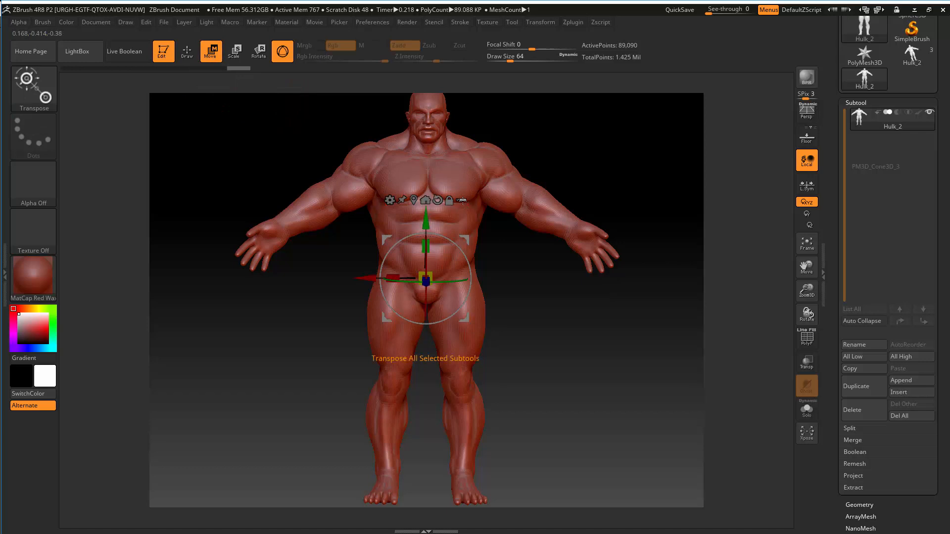
left_click(211, 51)
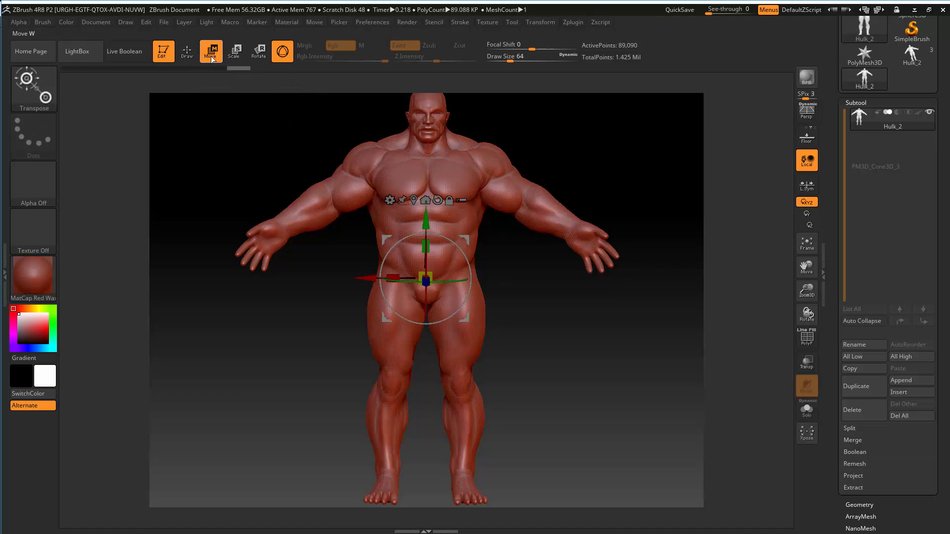
left_click(186, 51)
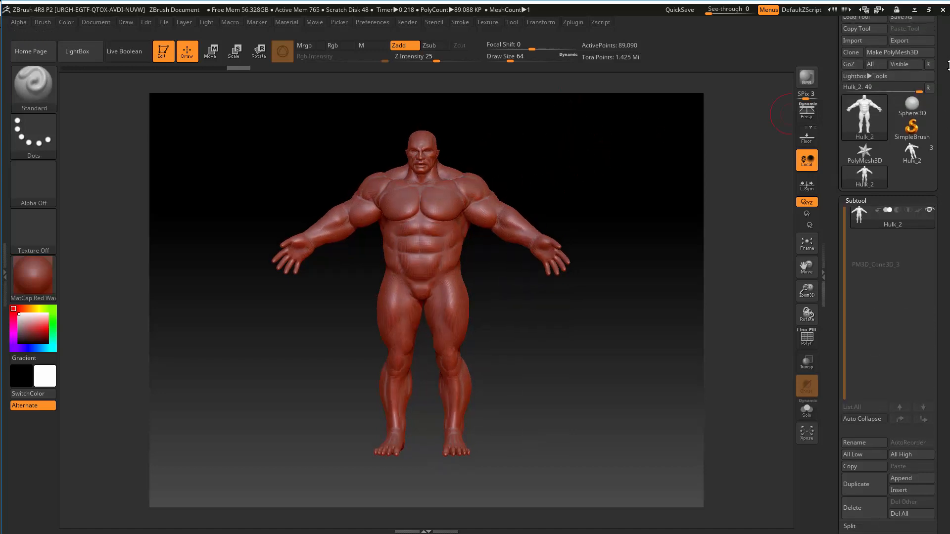
mouse_move(858, 85)
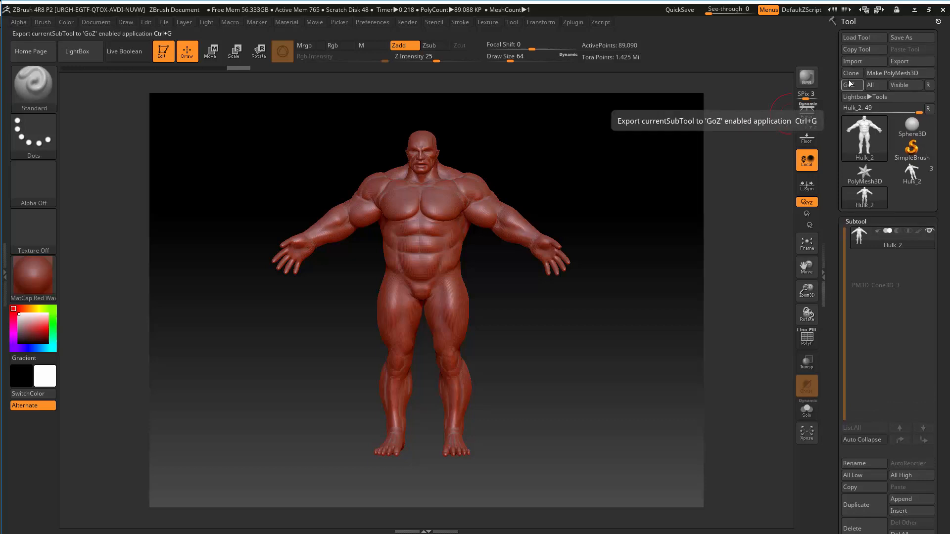
mouse_move(871, 85)
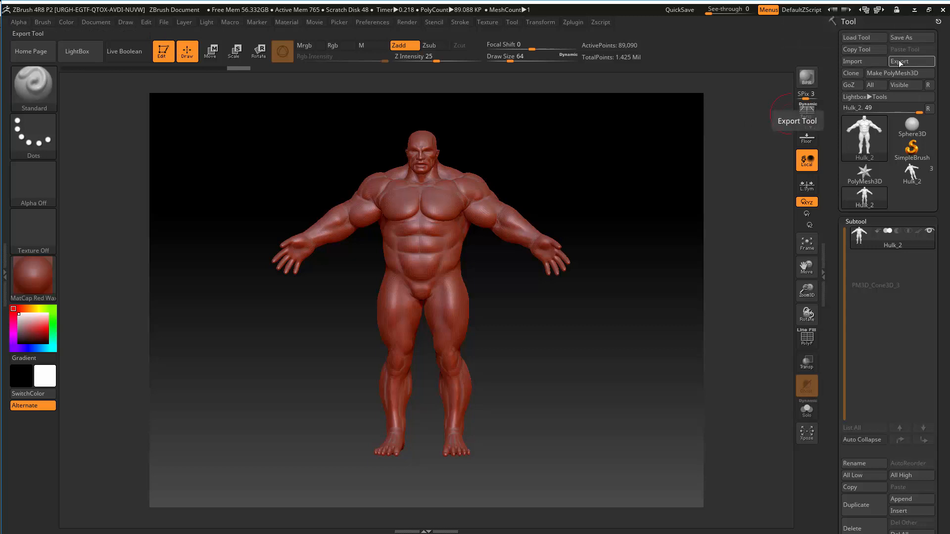
Export Hulk_2 as Hulk_test.OBJ into the zbrush meshes folder, overwriting the old file.
left_click(900, 61)
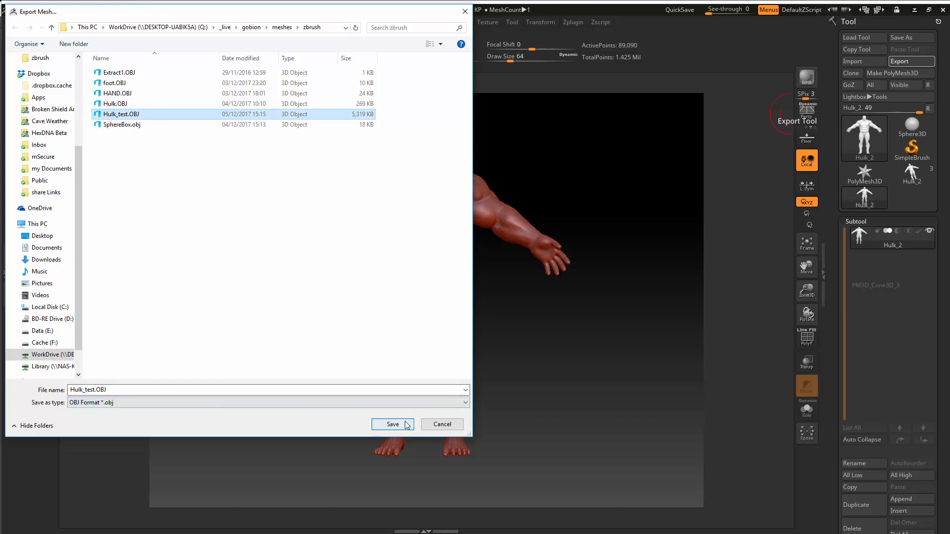
left_click(393, 424)
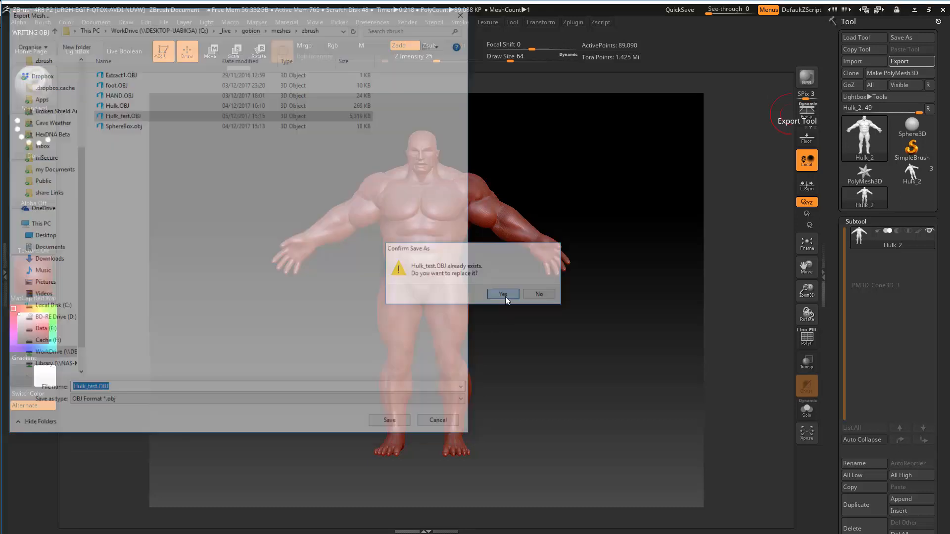
left_click(503, 294)
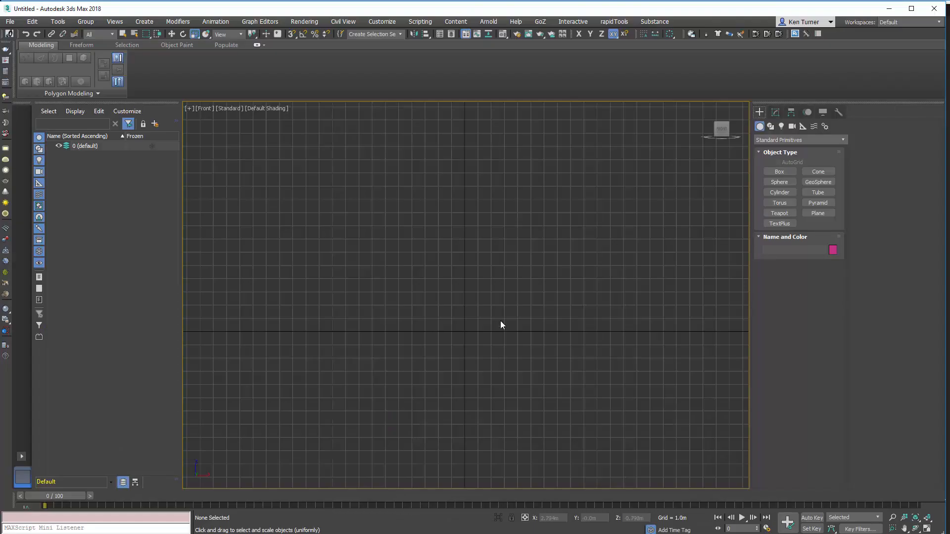
Import Hulk_test.OBJ from the zbrush folder to reach its OBJ import options.
left_click(16, 21)
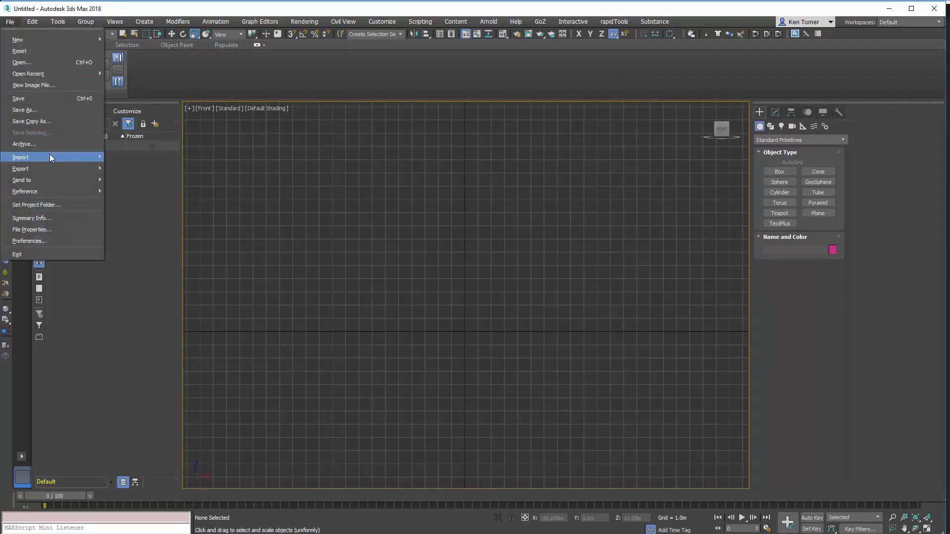
left_click(21, 157)
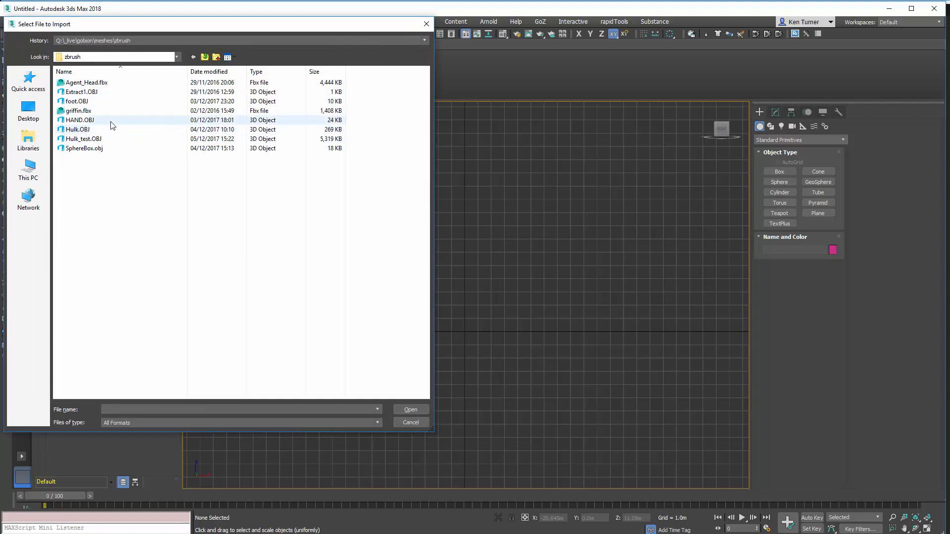
left_click(84, 138)
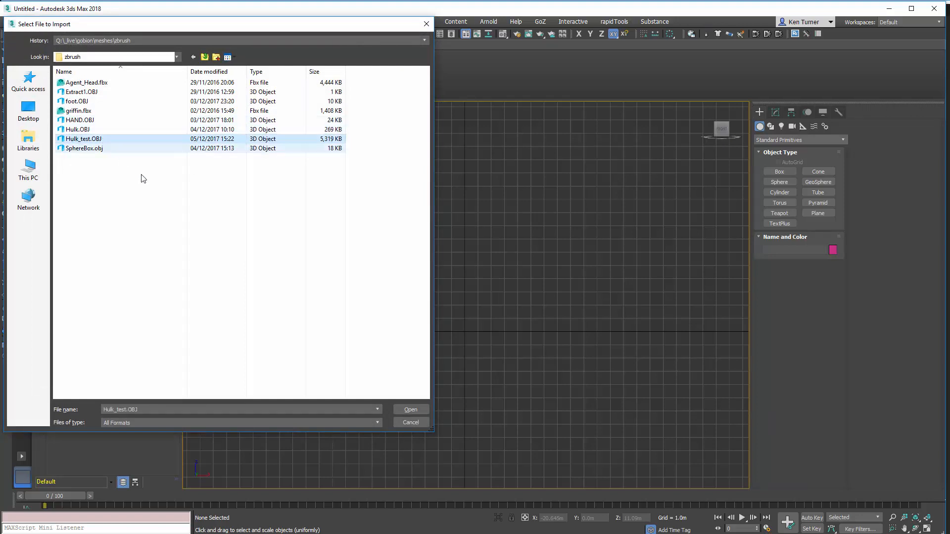
left_click(410, 409)
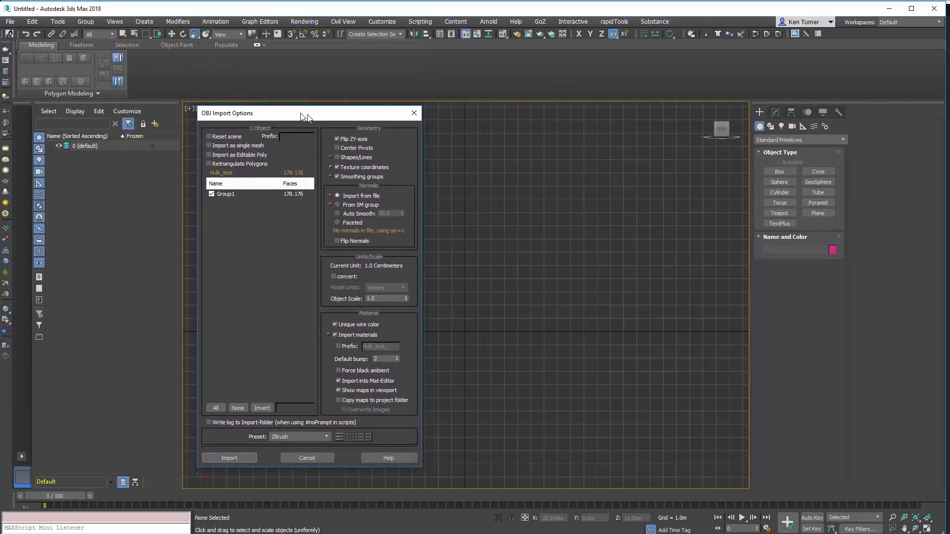
Disable Import materials in OBJ Import Options and import Hulk_test.OBJ as Group1.
left_click_drag(303, 113, 274, 107)
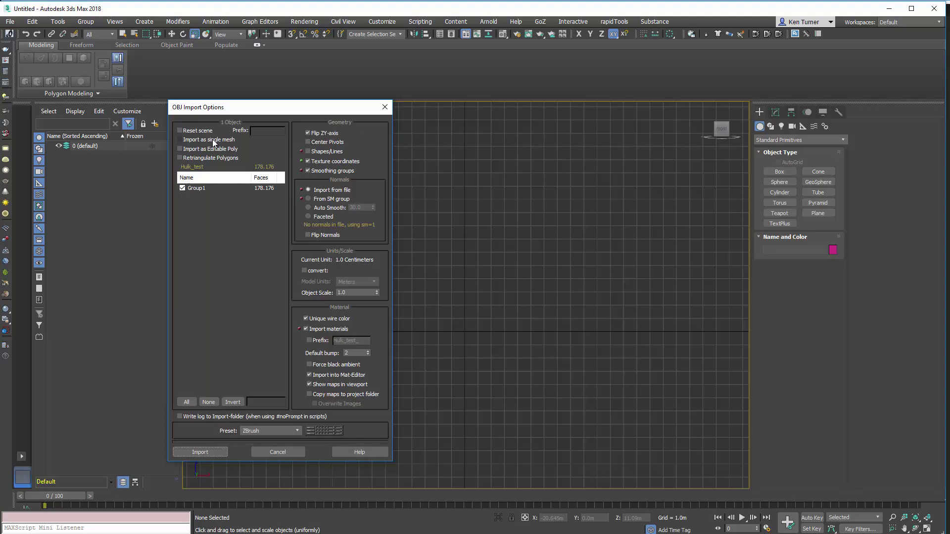
left_click(180, 149)
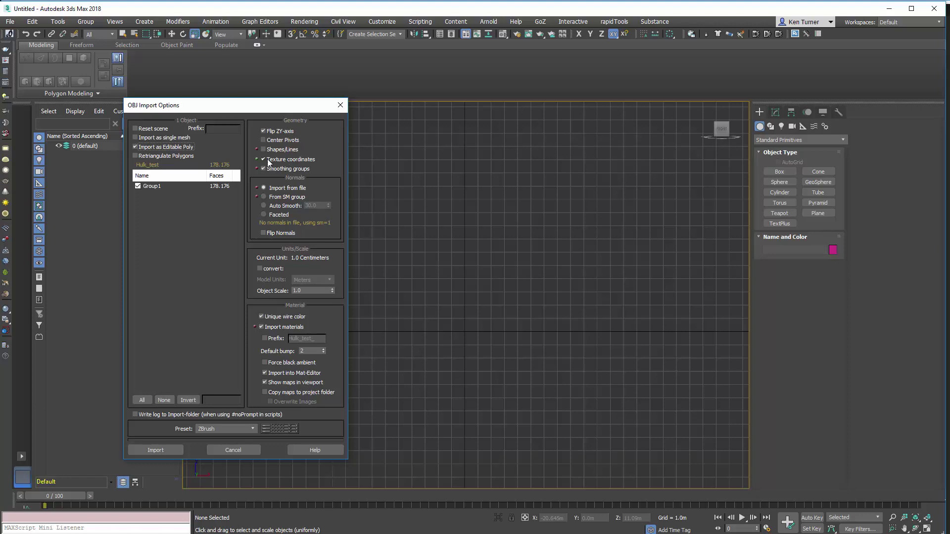
left_click(263, 168)
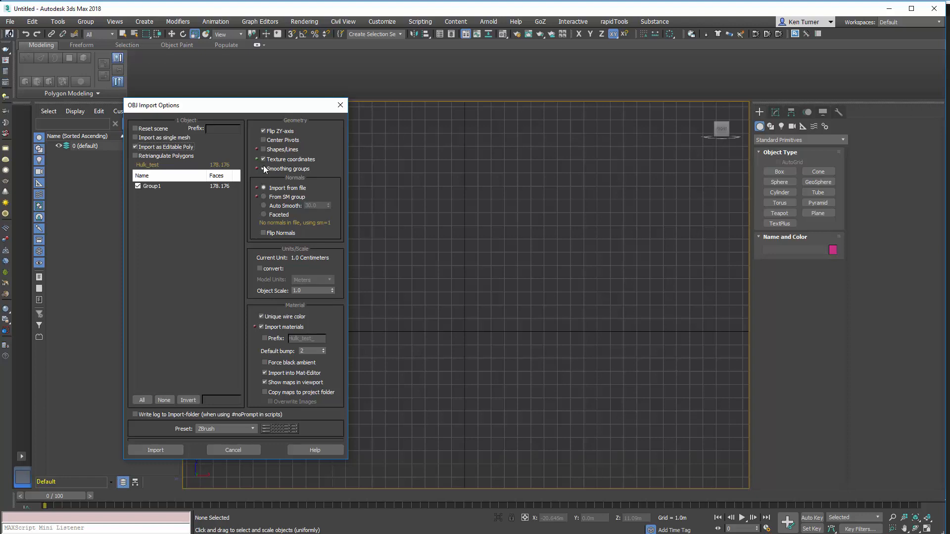
left_click(262, 169)
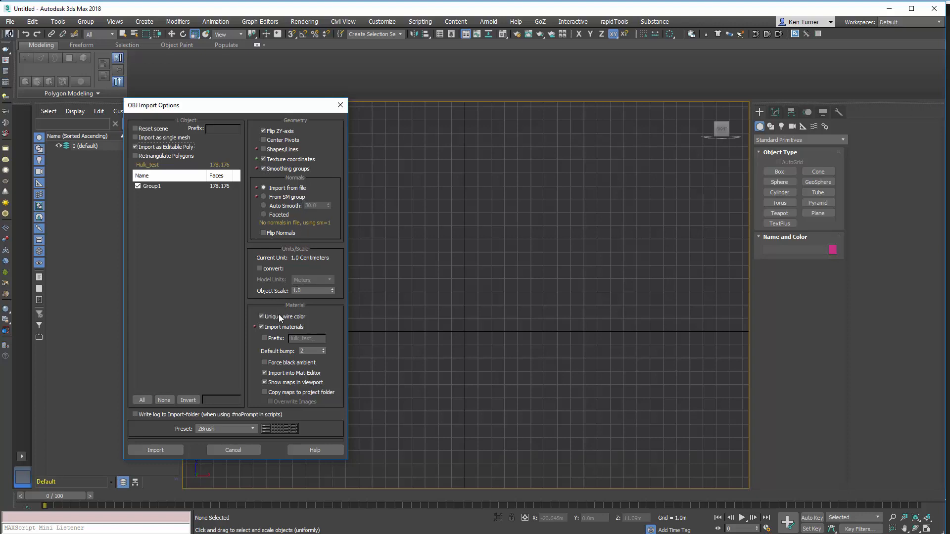
left_click(261, 327)
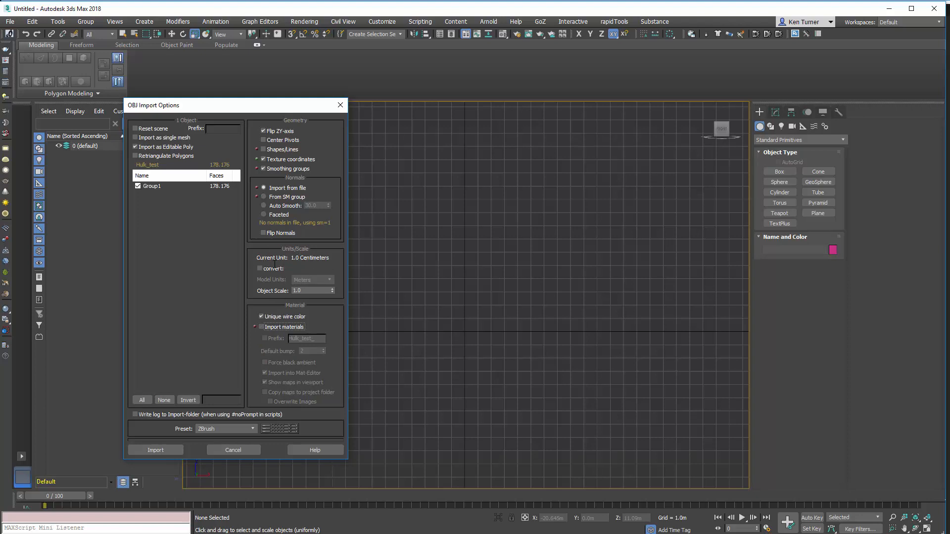
mouse_move(289, 274)
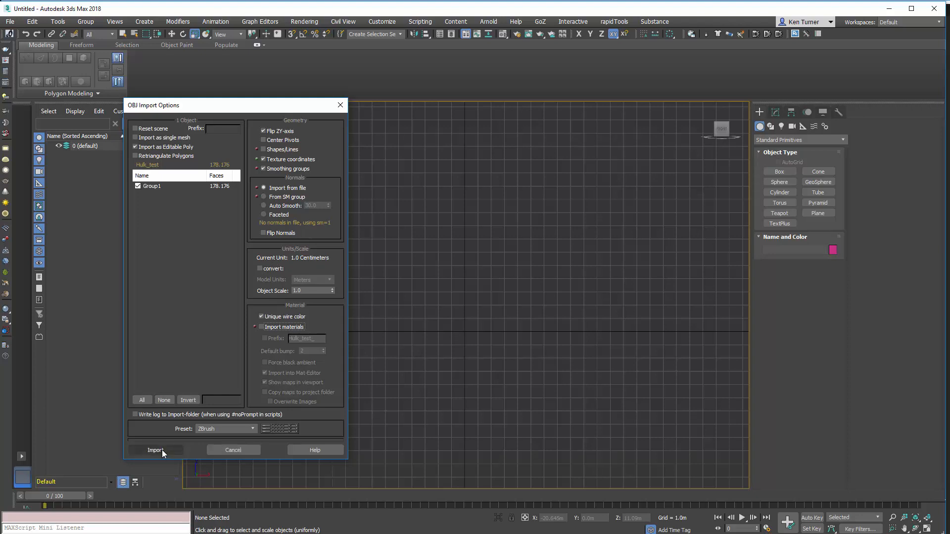
left_click(156, 450)
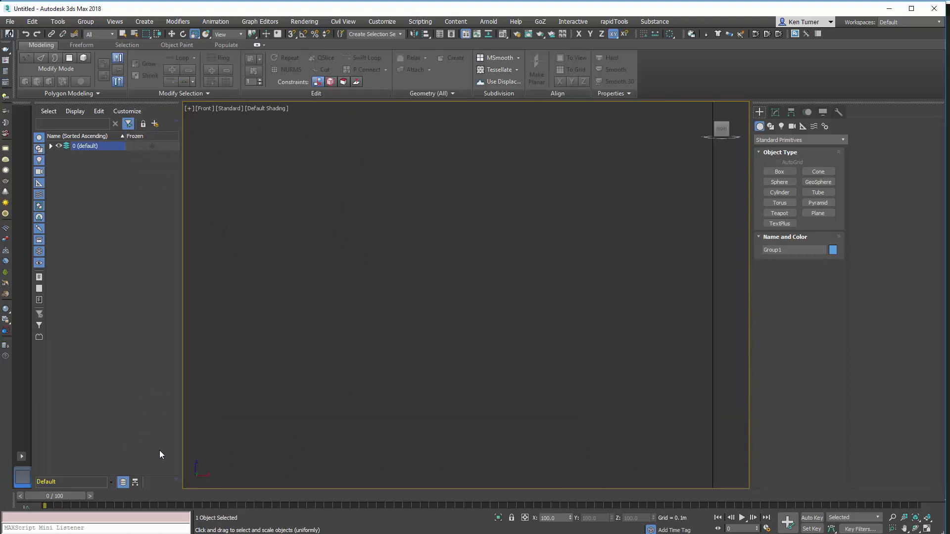
Select Group1 and read its roughly two-centimetre dimensions in Object Properties.
left_click(54, 145)
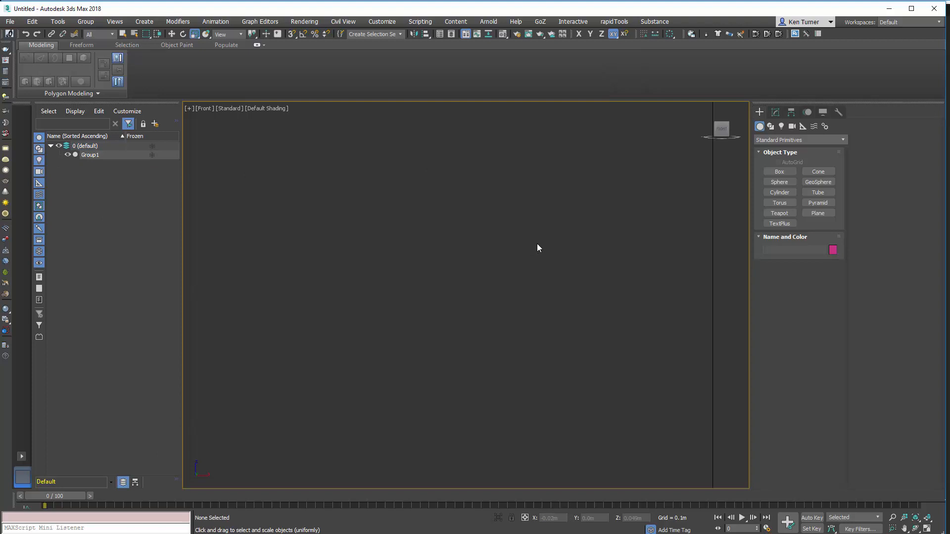
left_click(87, 145)
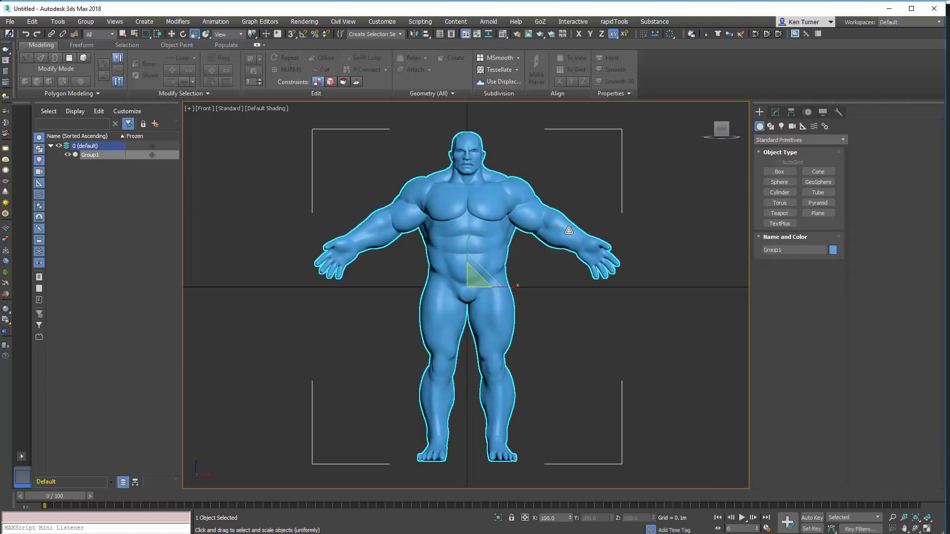
right_click(517, 249)
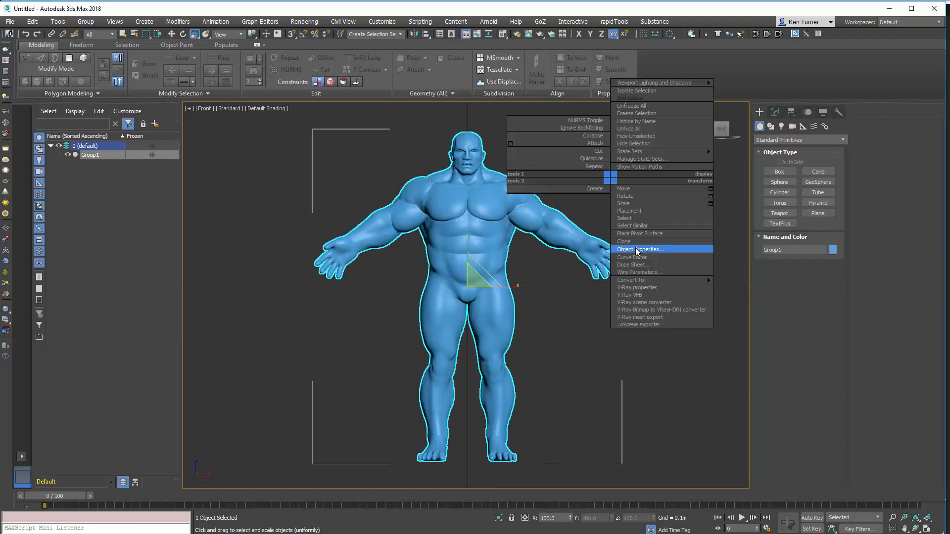
left_click(640, 249)
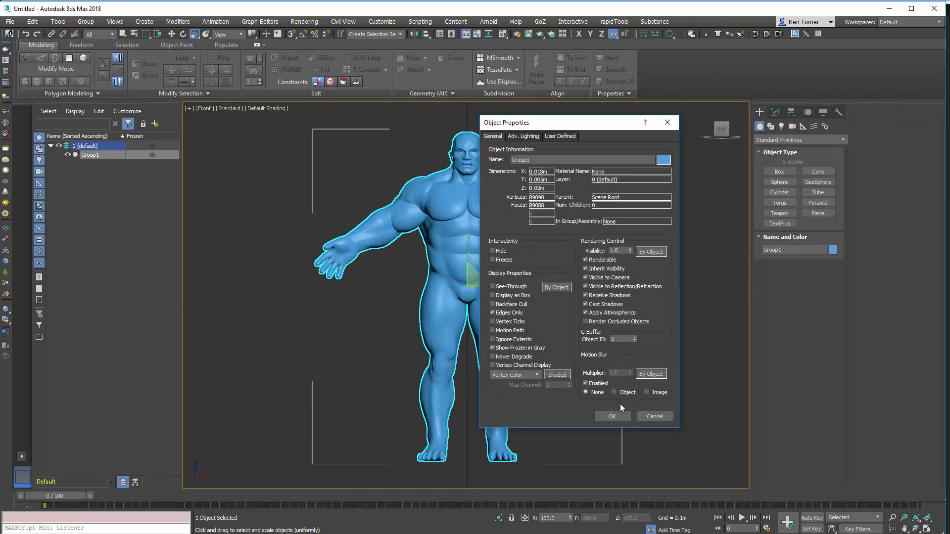
left_click(613, 416)
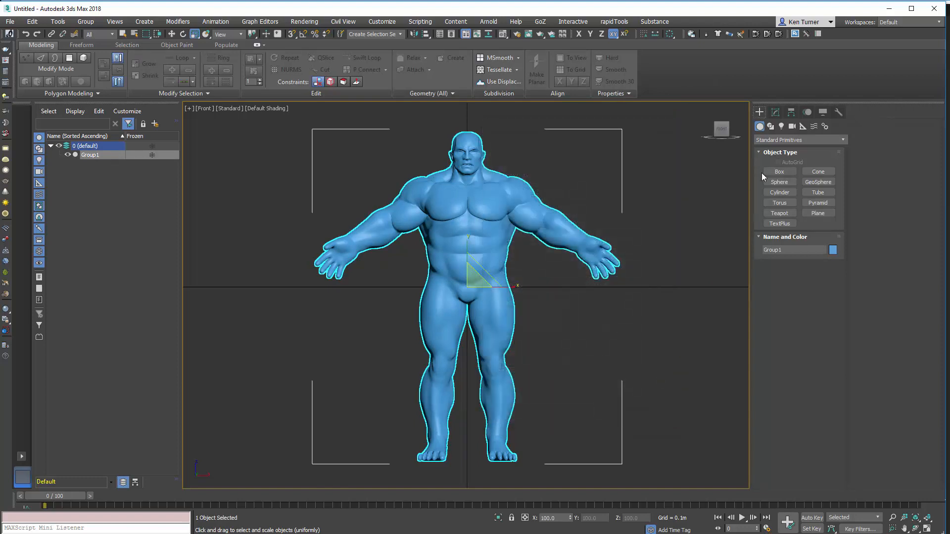
left_click(779, 171)
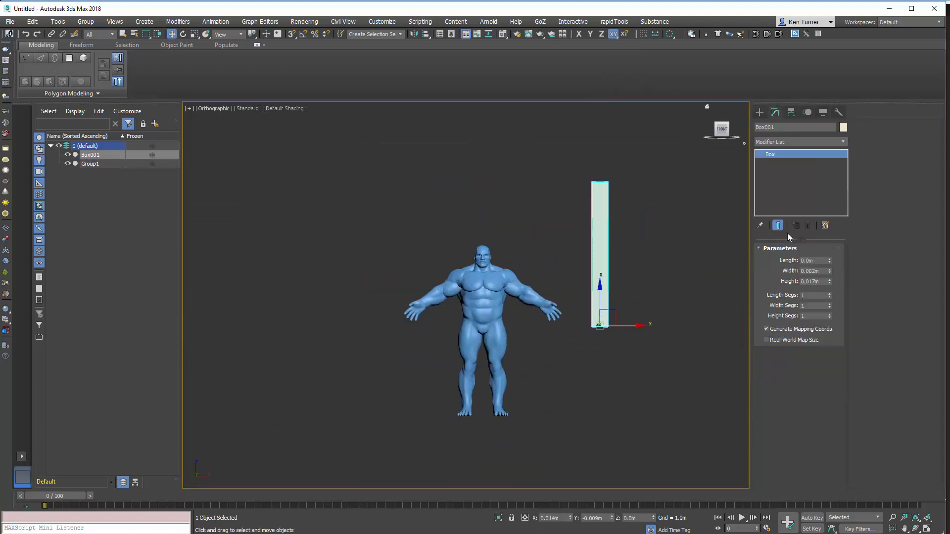
left_click(813, 281)
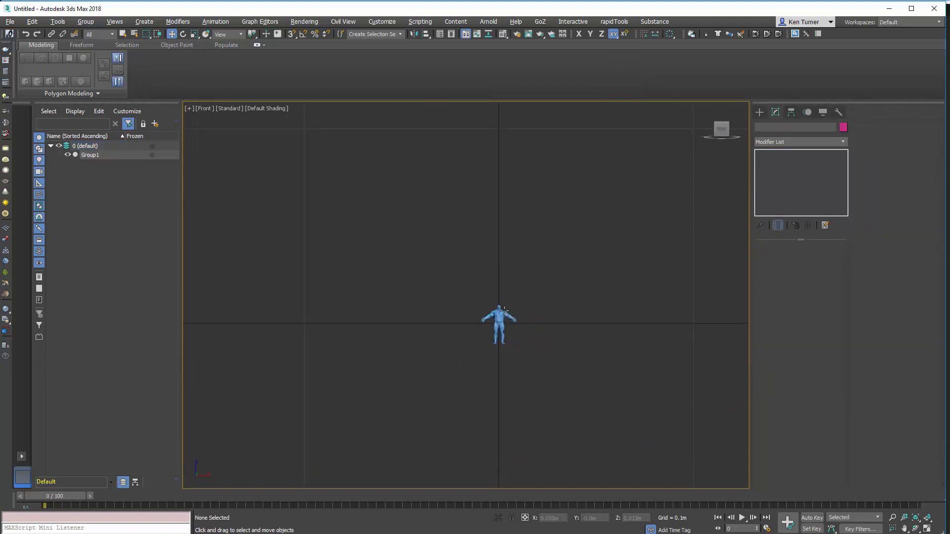
Select Group1 and scale it by 10000 percent via the Scale Type-In.
left_click(499, 324)
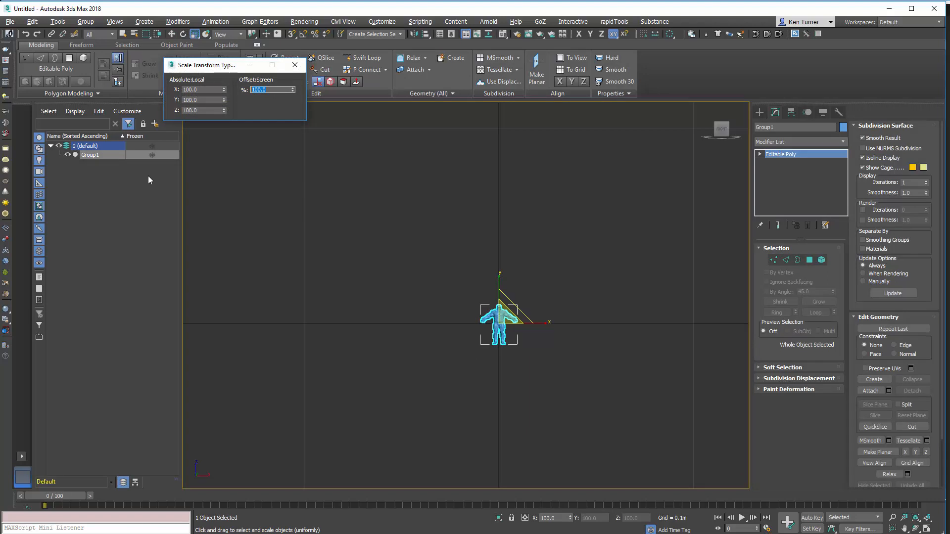
type("10000")
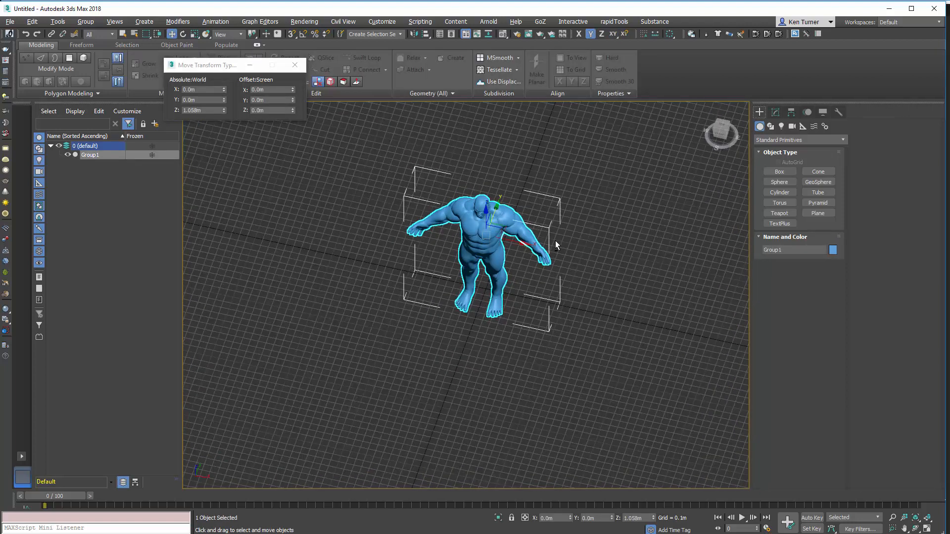
Orbit the view around the scaled Group1 figure.
left_click_drag(566, 242, 604, 324)
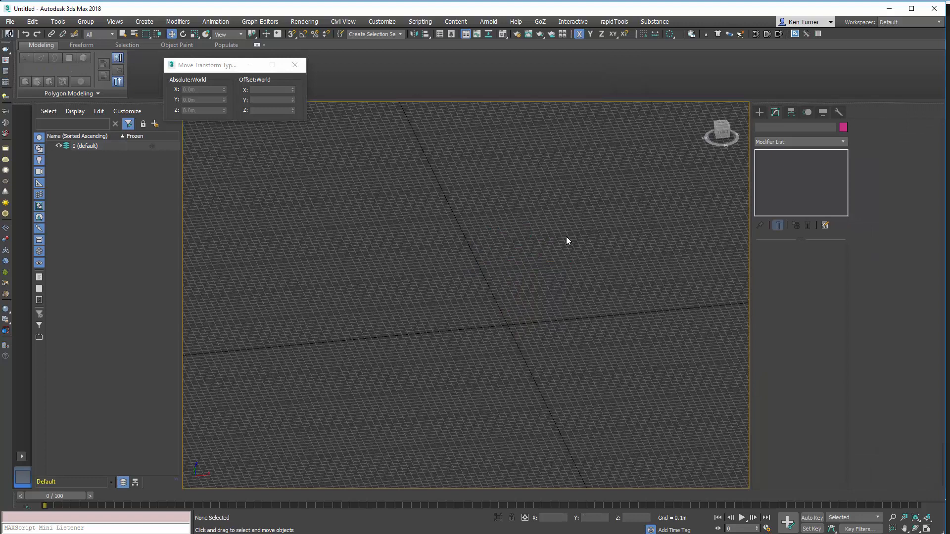
Re-import Hulk_test.OBJ with unit conversion enabled and Model Units set to Meters.
left_click(295, 65)
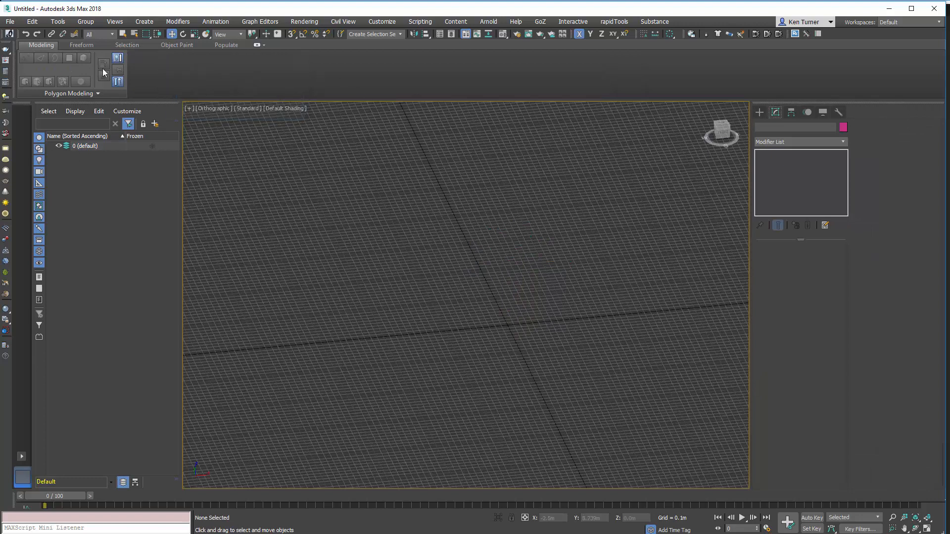
left_click(13, 22)
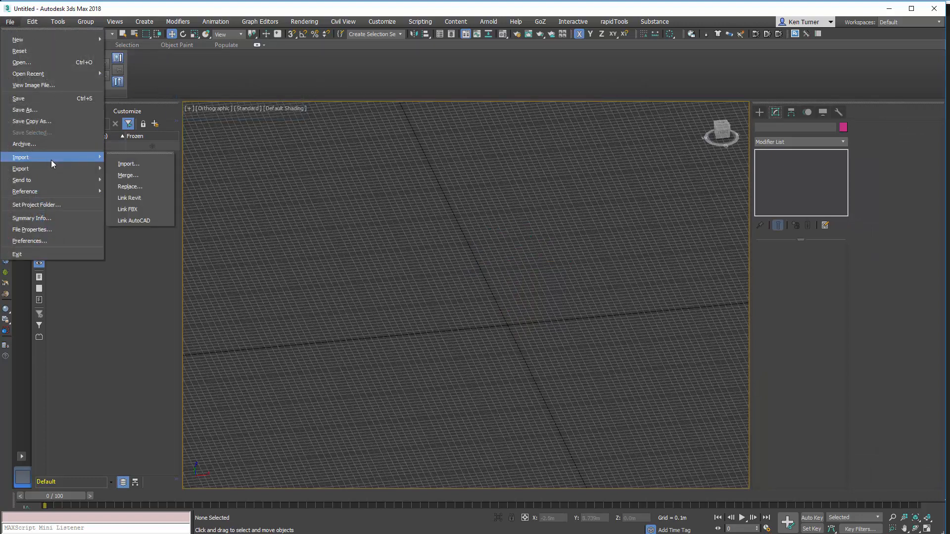
left_click(128, 163)
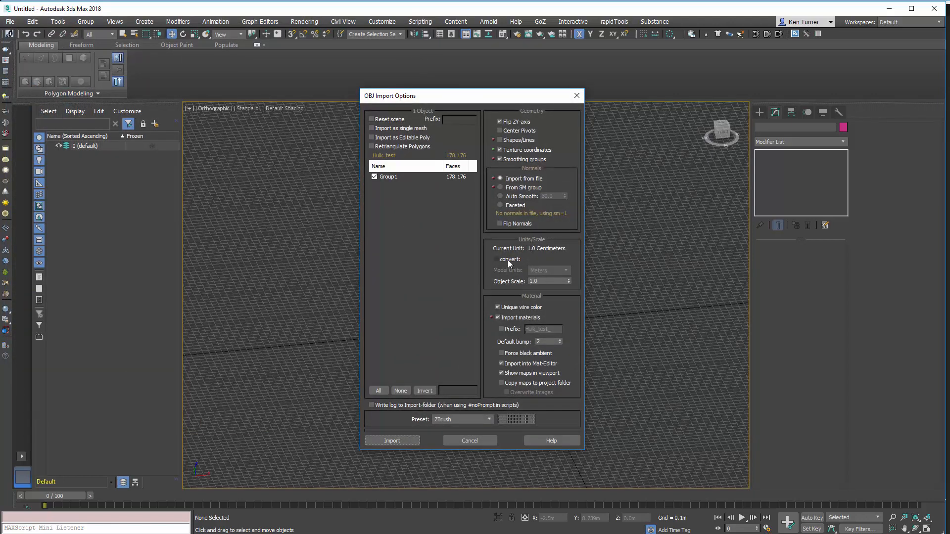
left_click(497, 259)
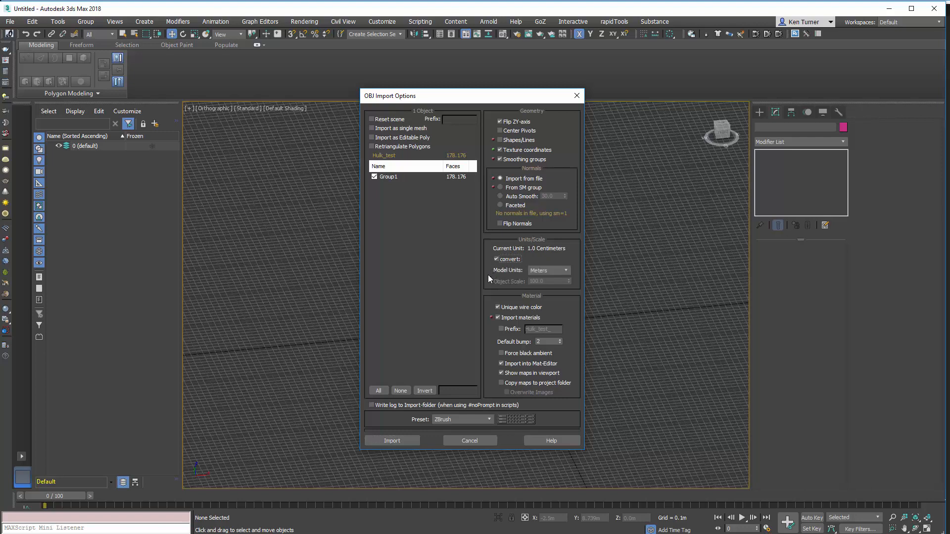
mouse_move(567, 271)
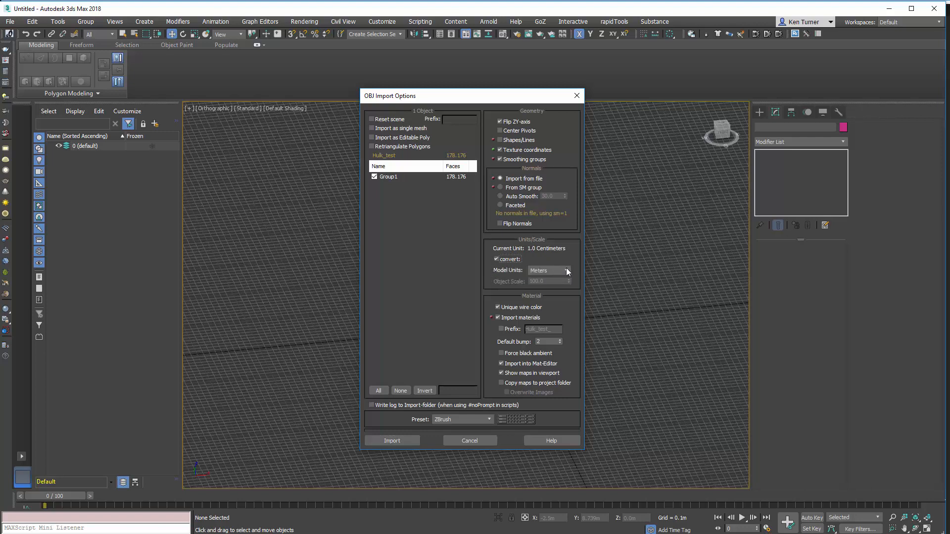
mouse_move(526, 258)
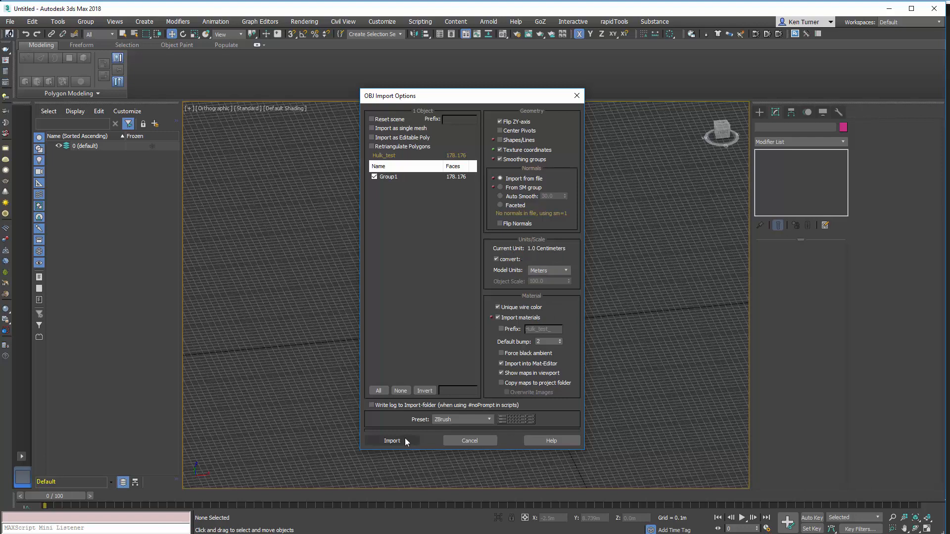
left_click(392, 441)
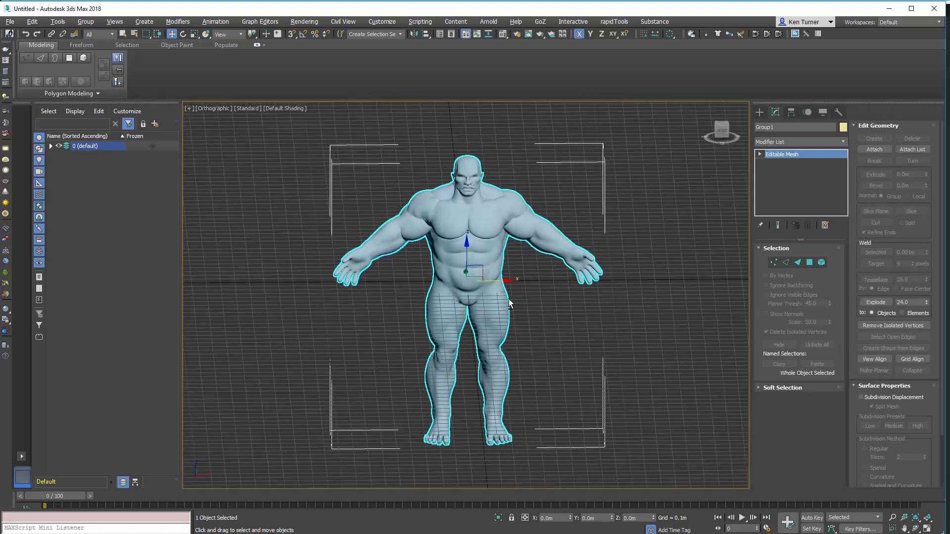
Check Group1's Object Properties, then bring up the File menu for exporting.
right_click(509, 303)
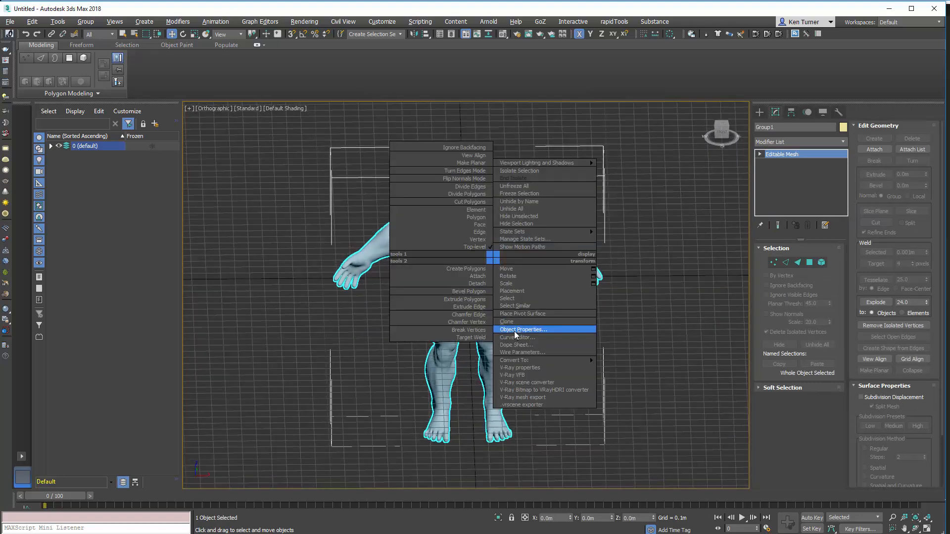
left_click(523, 329)
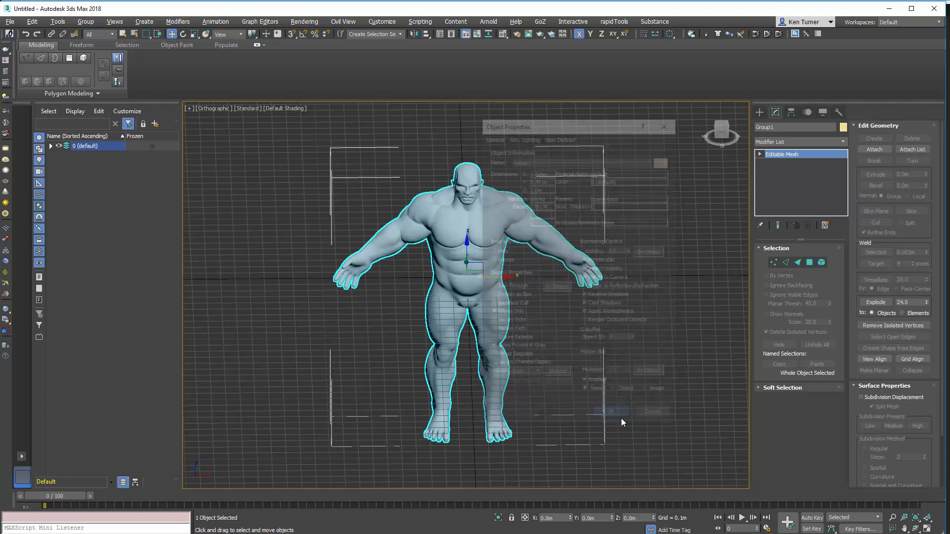
left_click(664, 127)
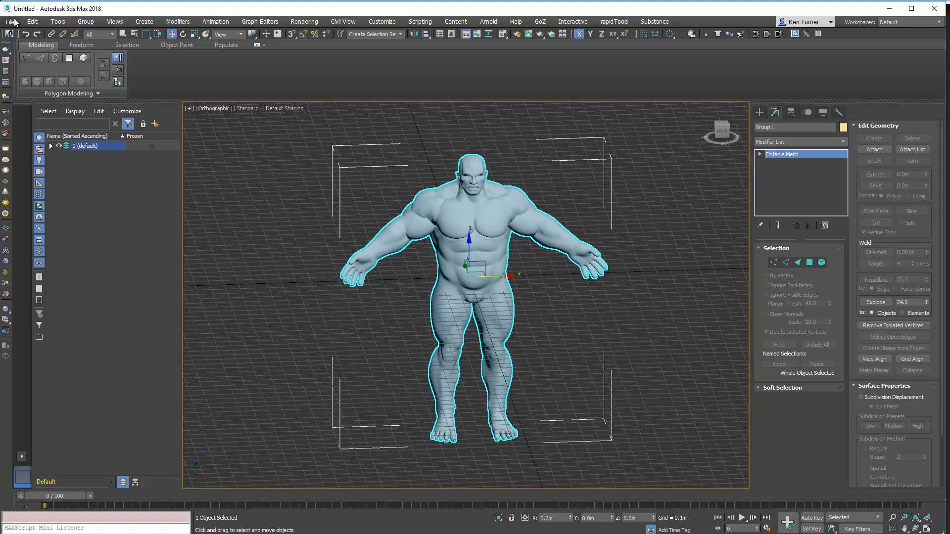
left_click(10, 22)
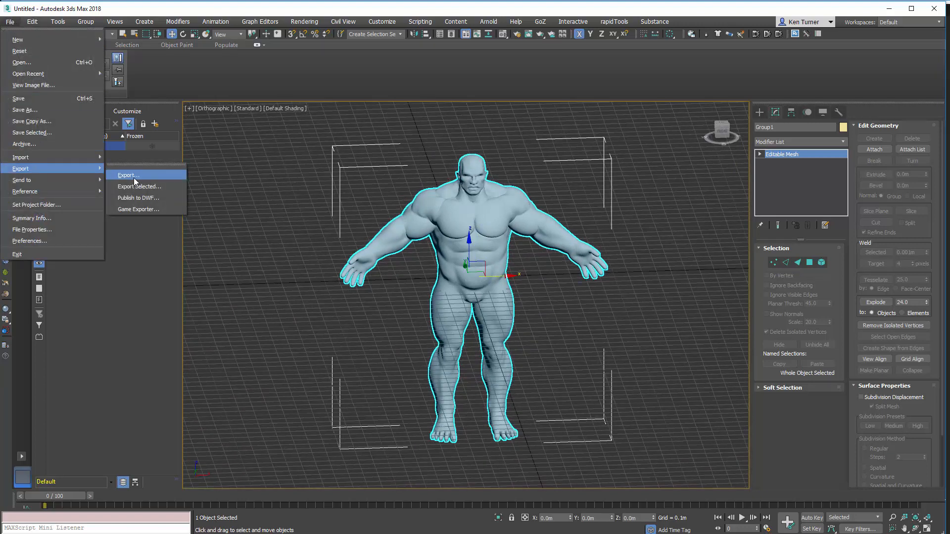
Export the figure as Hulk_test_from_max.OBJ into the zbrush meshes folder.
left_click(128, 175)
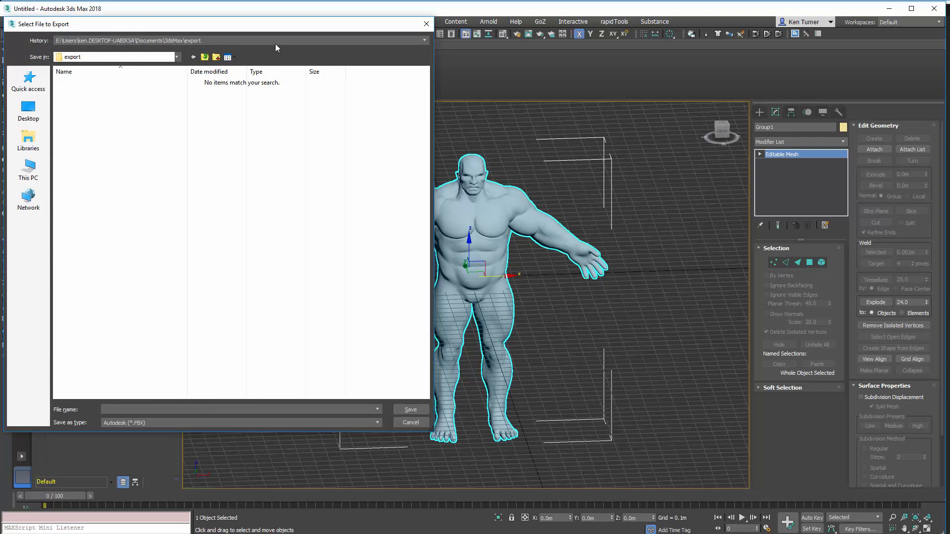
left_click(423, 40)
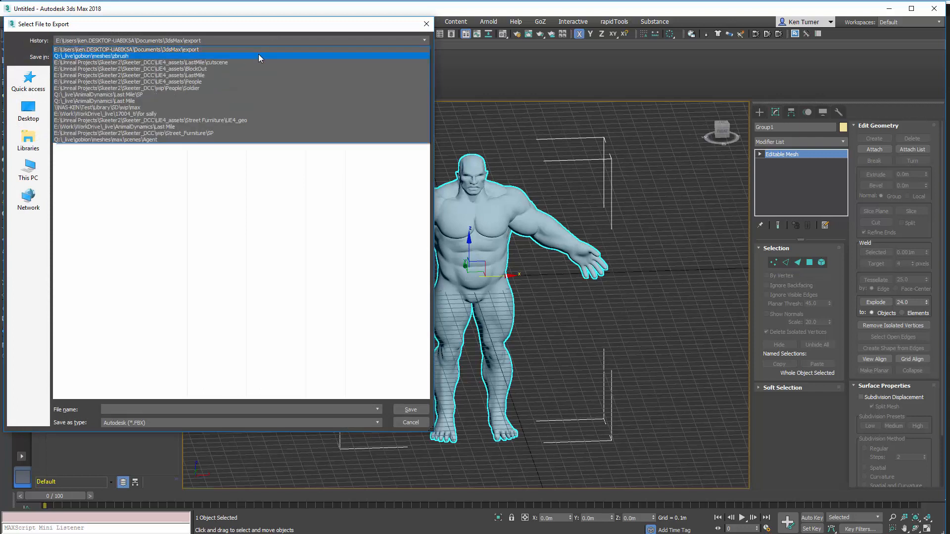
left_click(99, 55)
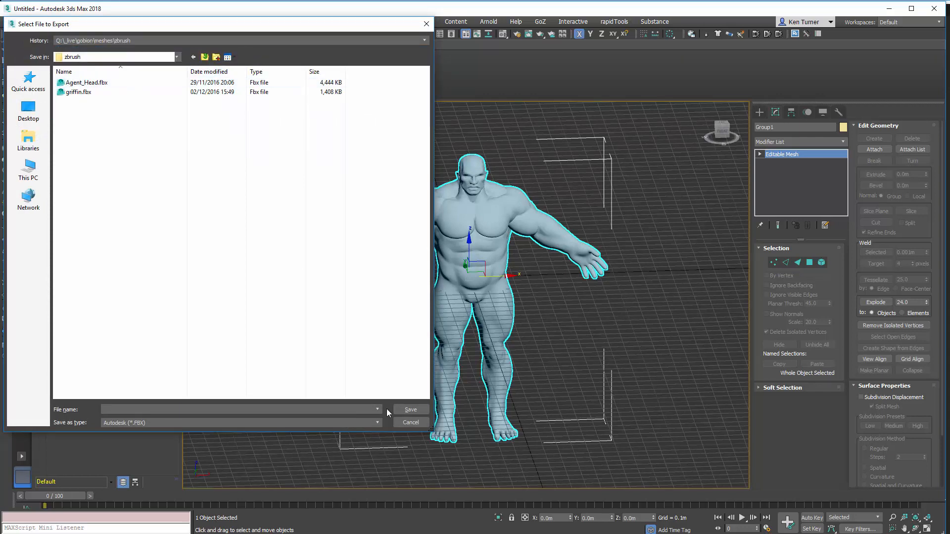
left_click(376, 423)
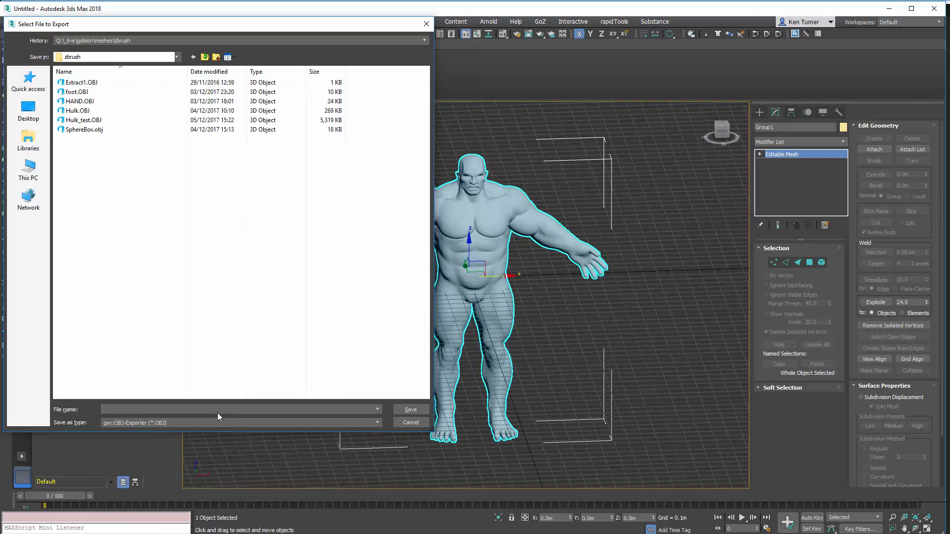
left_click(83, 121)
type("Hulk_test_from_max.OBJ")
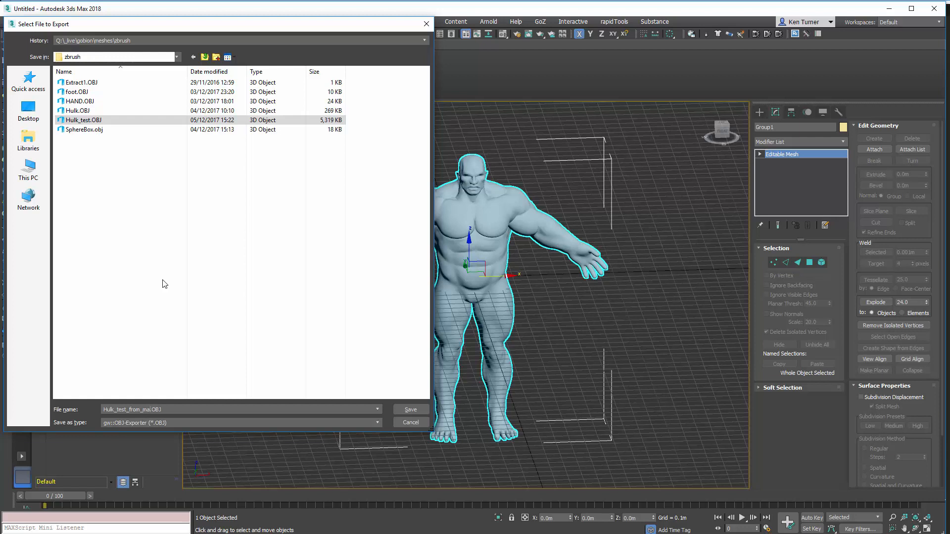
left_click(410, 409)
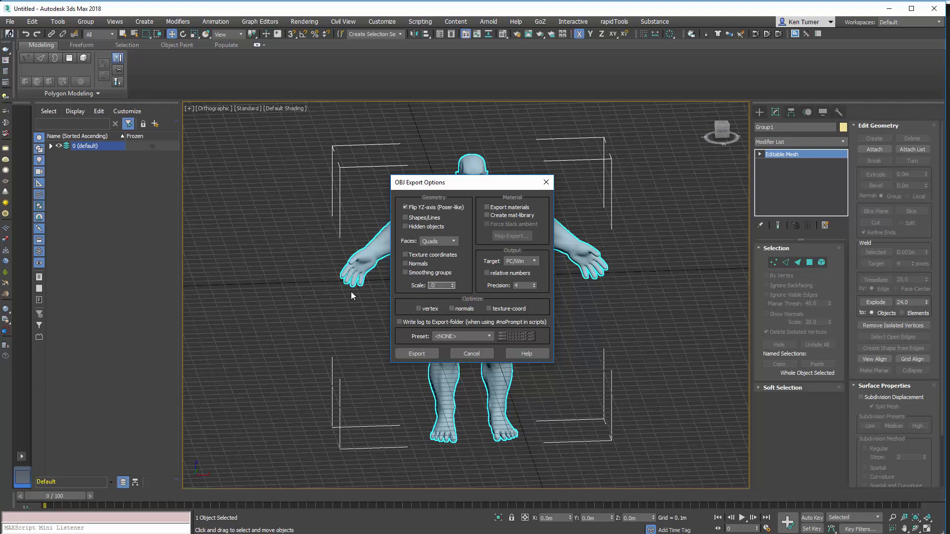
Set the OBJ export scale to 0.01 and confirm the export.
type(".01")
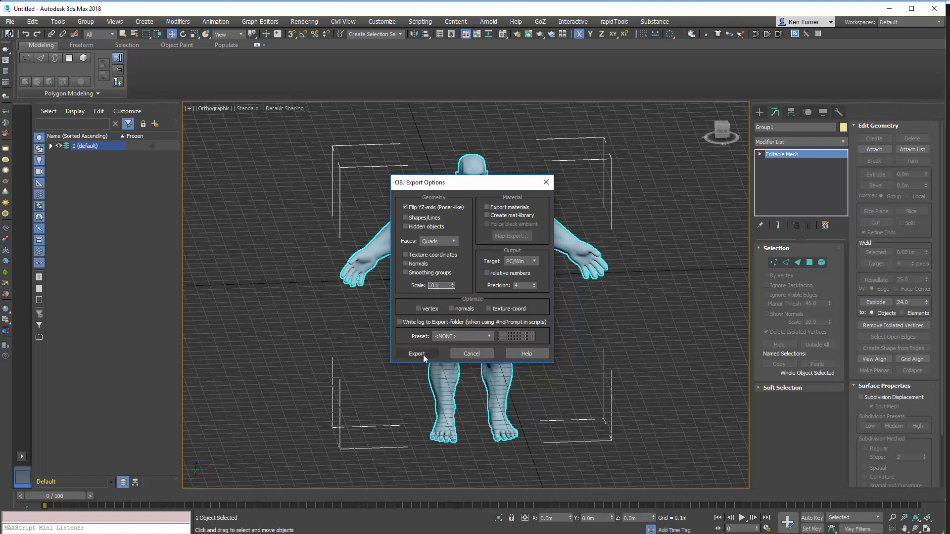
left_click(417, 354)
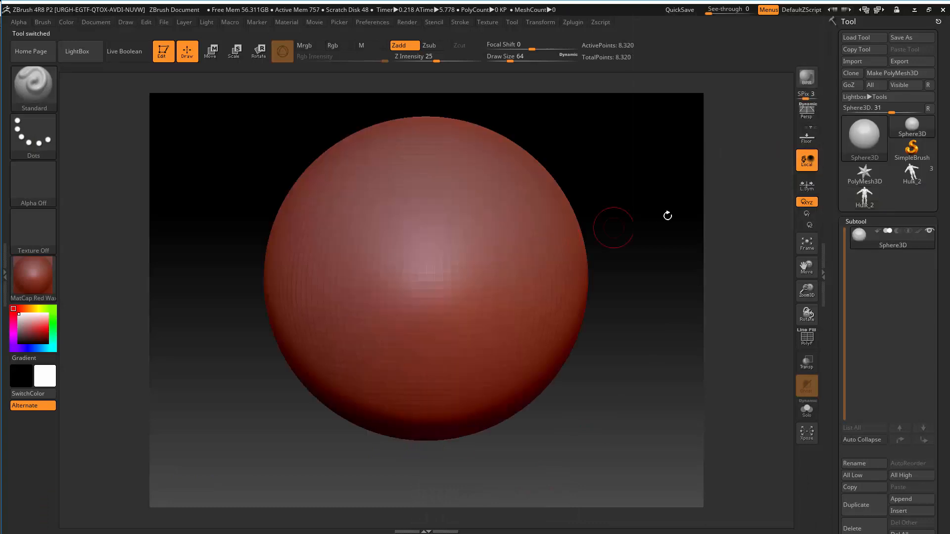
Import Hulk_test_from_max.obj as the active ZBrush tool.
left_click(852, 61)
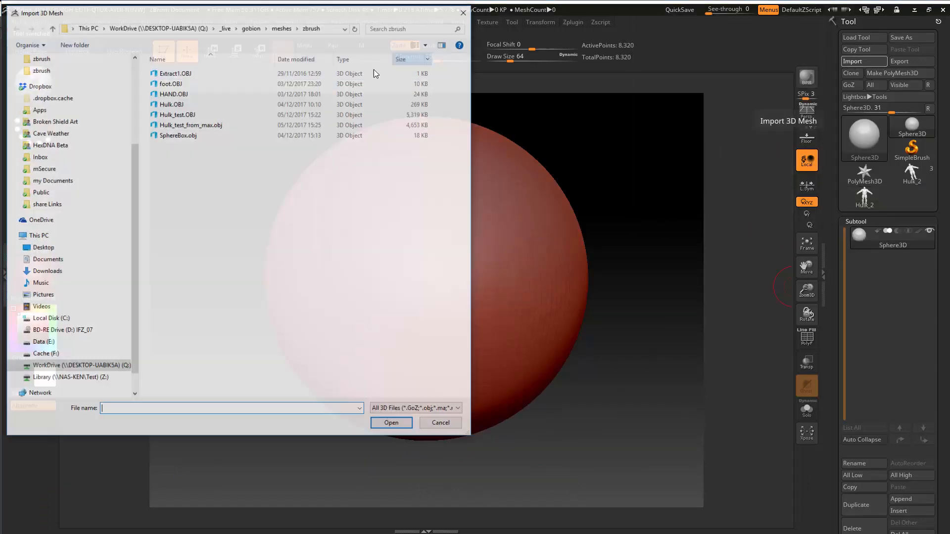
left_click(190, 125)
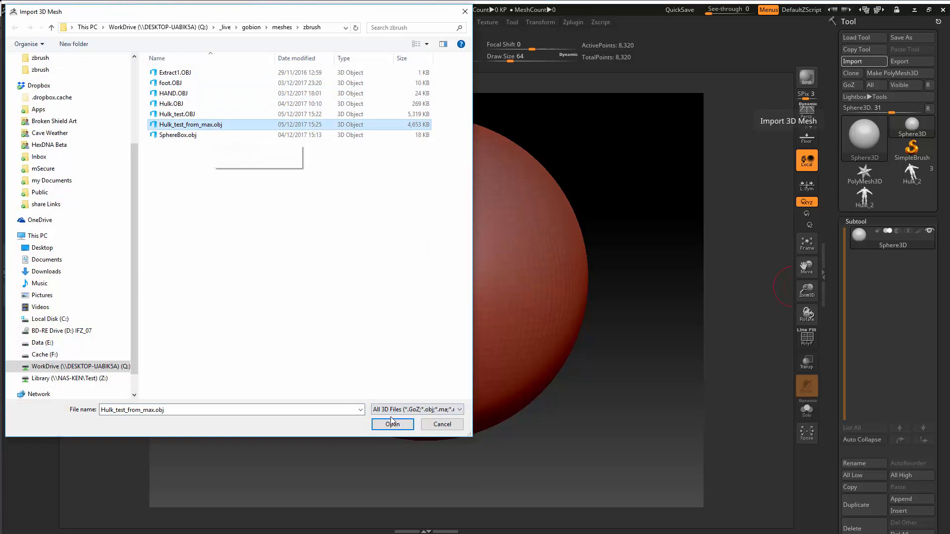
left_click(392, 424)
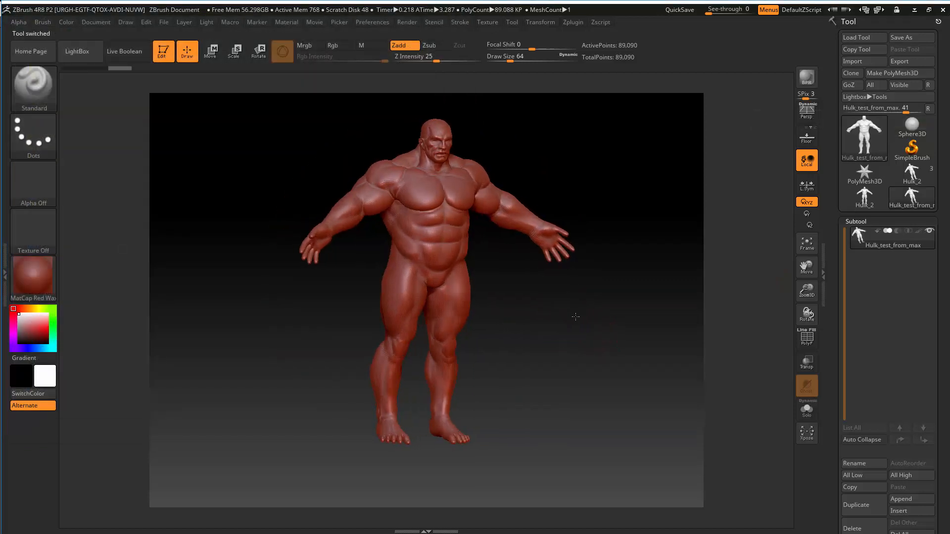
Reveal the Tool > Geometry panel to check the figure's XYZ size.
left_click(855, 221)
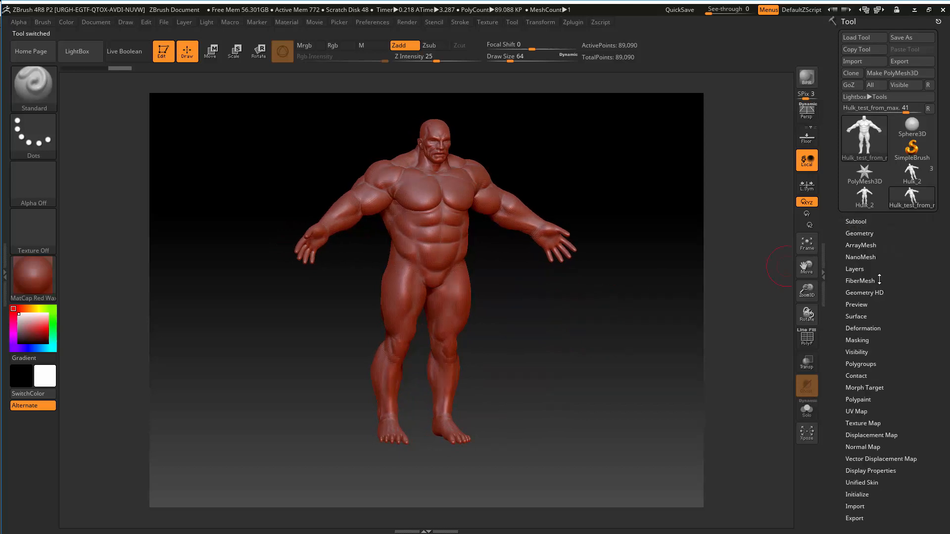
left_click(859, 233)
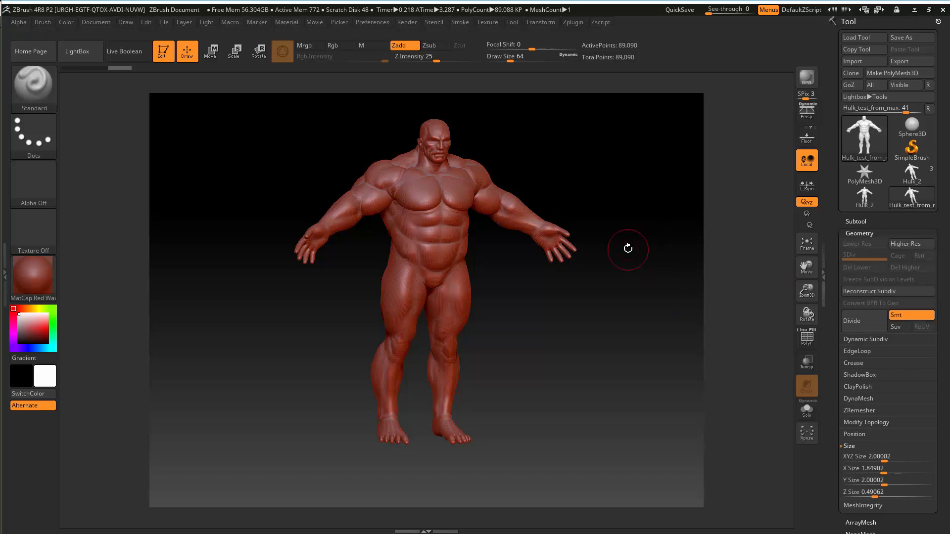
mouse_move(626, 227)
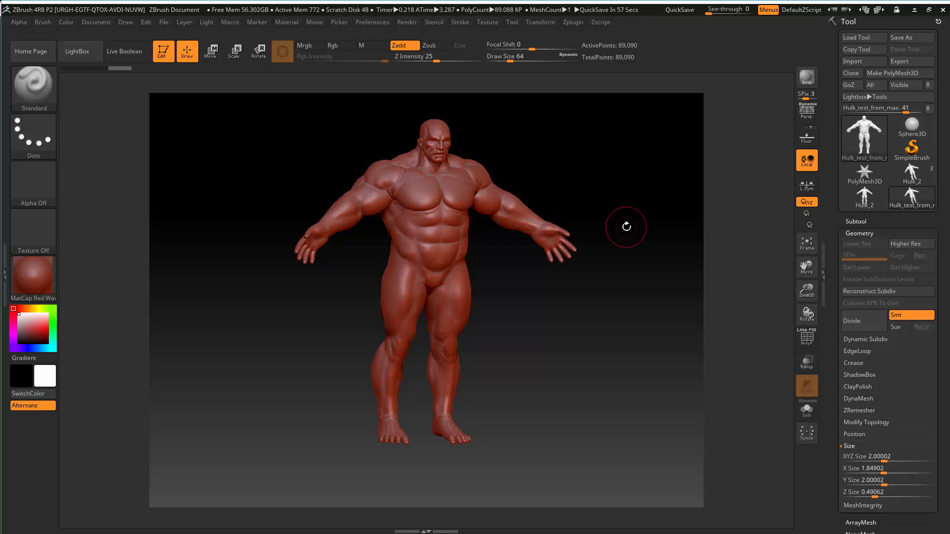
mouse_move(594, 338)
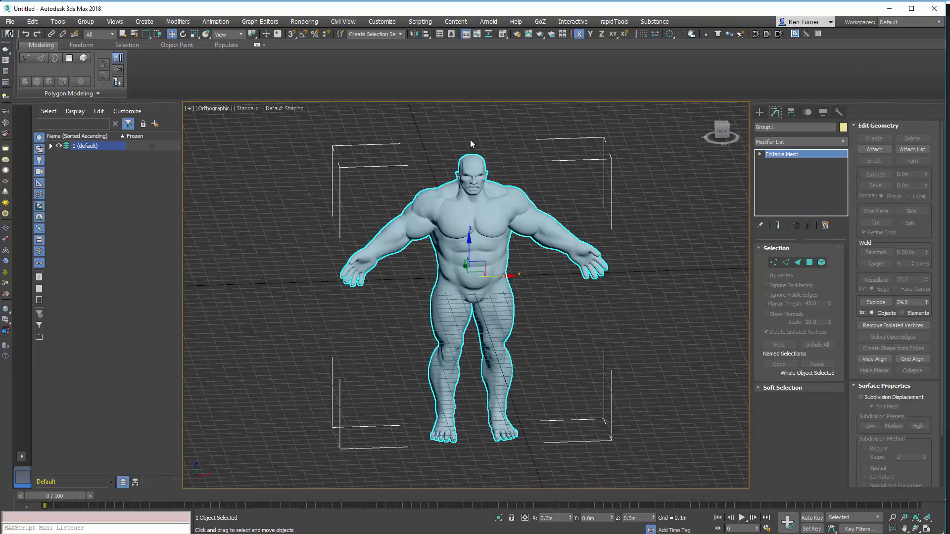
mouse_move(568, 131)
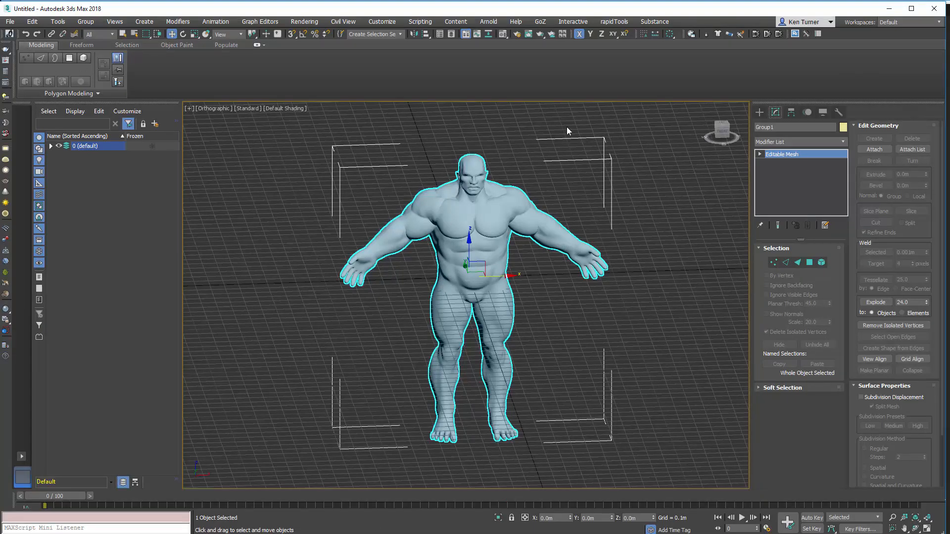